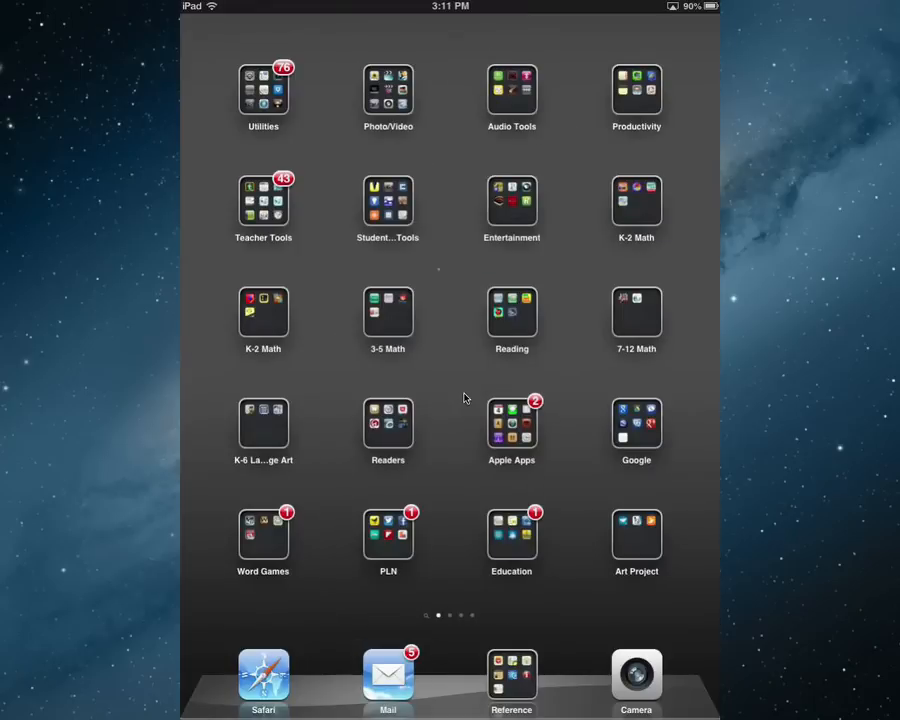
# Launch Photos from the Photo/Video folder and mark seven library photos for an album.
pyautogui.click(636, 680)
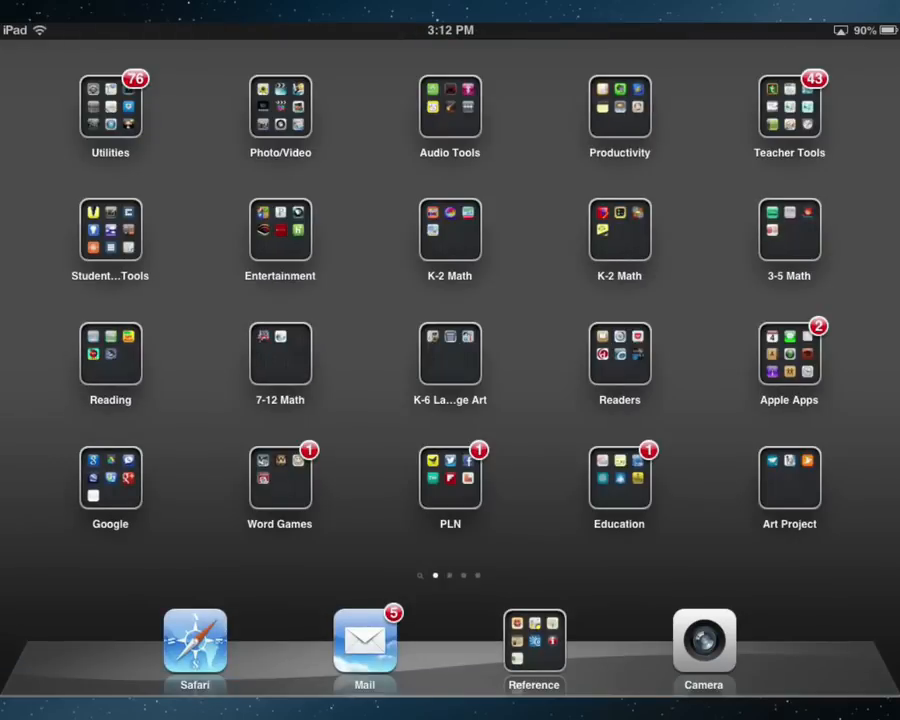
pyautogui.click(280, 108)
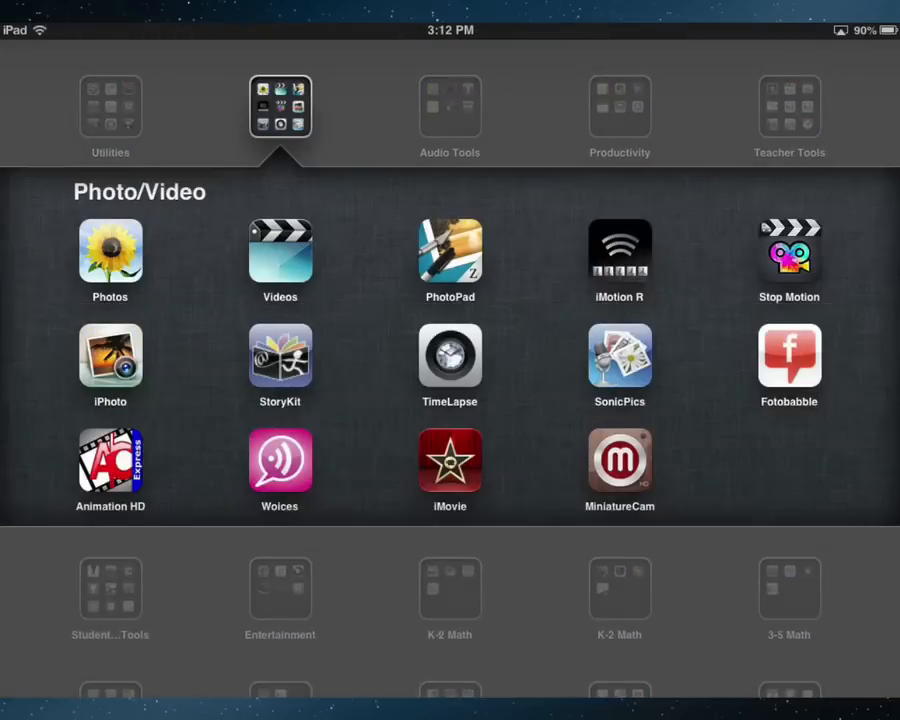
pyautogui.click(110, 256)
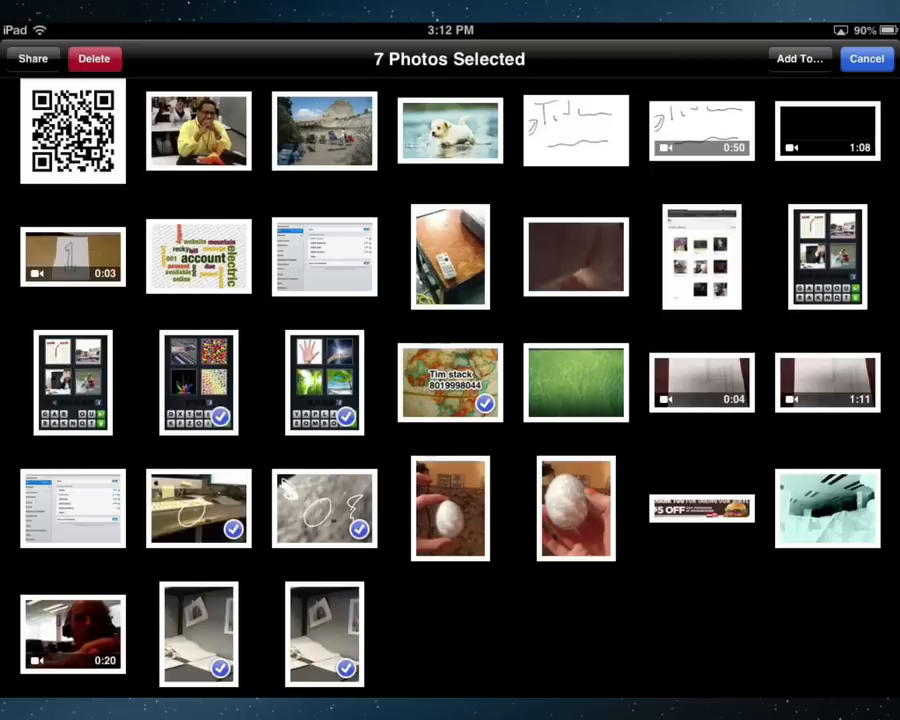
pyautogui.click(798, 58)
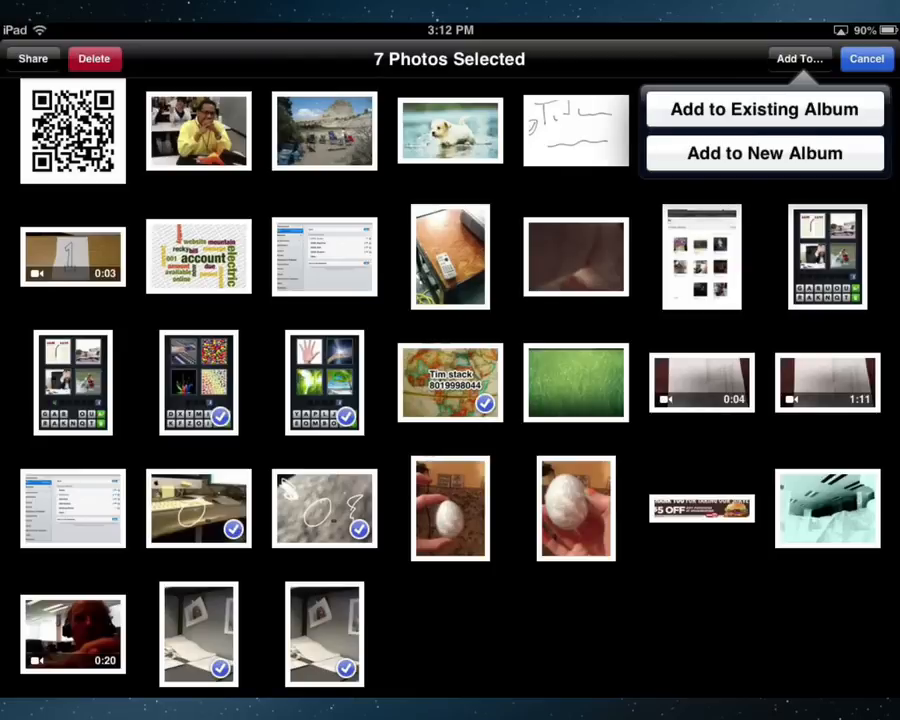
# Save the seven selected photos into a new album named 'Test slides'.
pyautogui.click(764, 152)
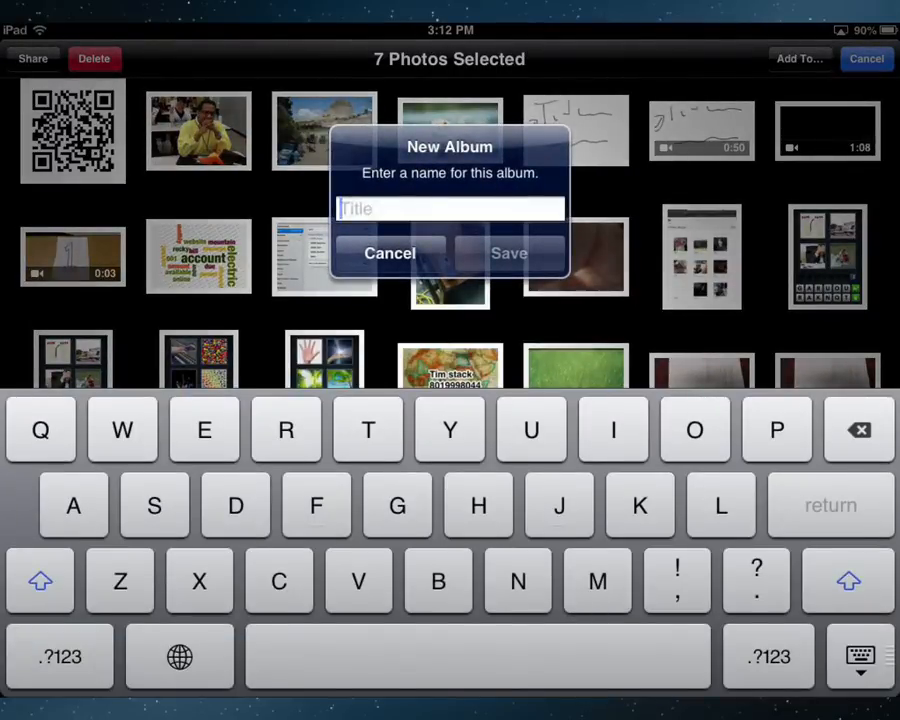
pyautogui.write('Tests')
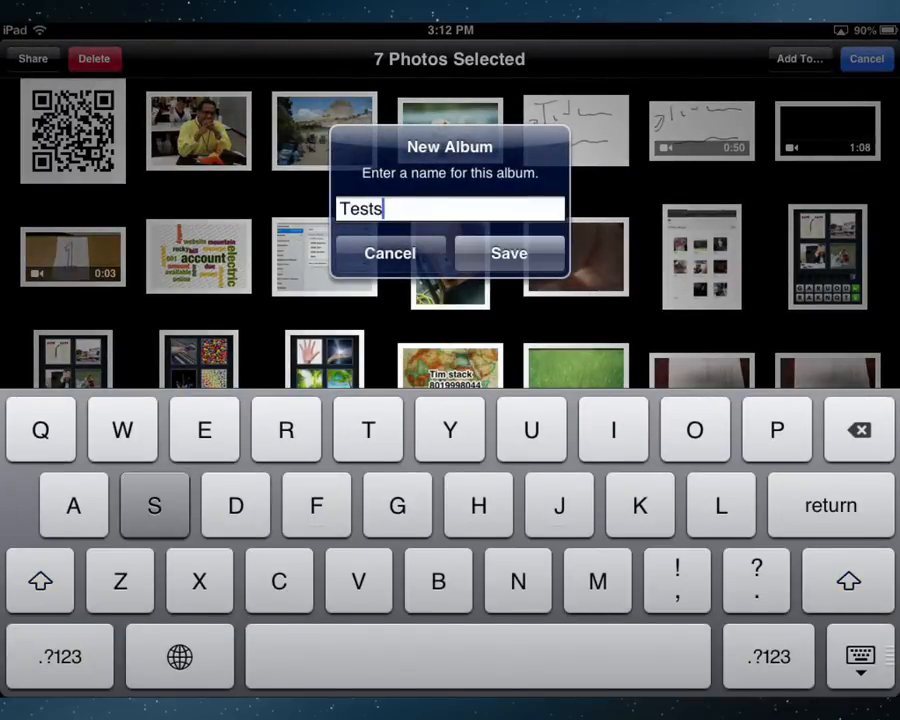
pyautogui.write('slides')
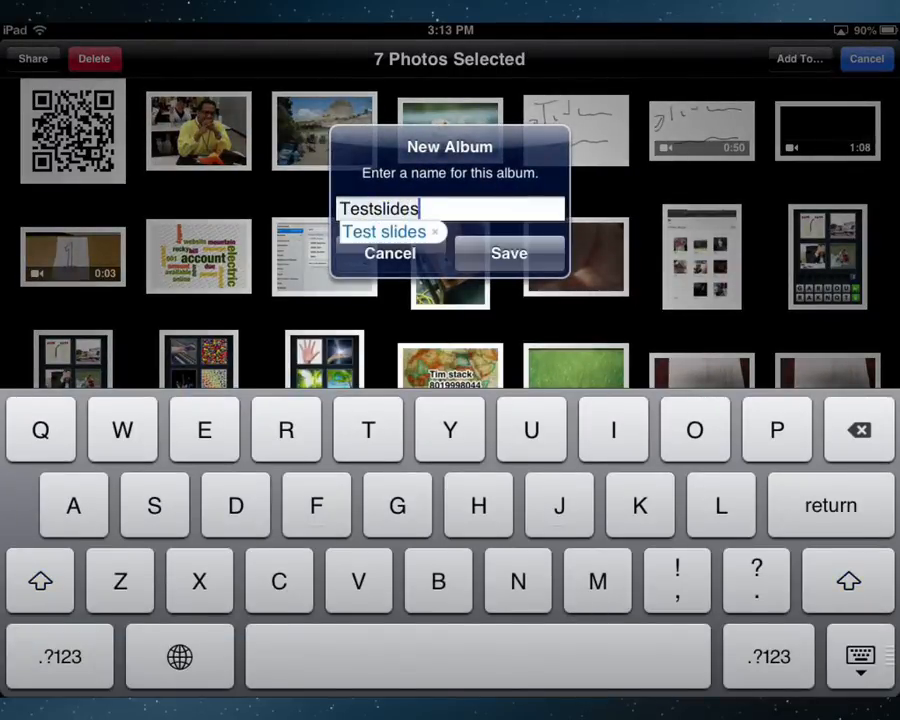
pyautogui.click(508, 252)
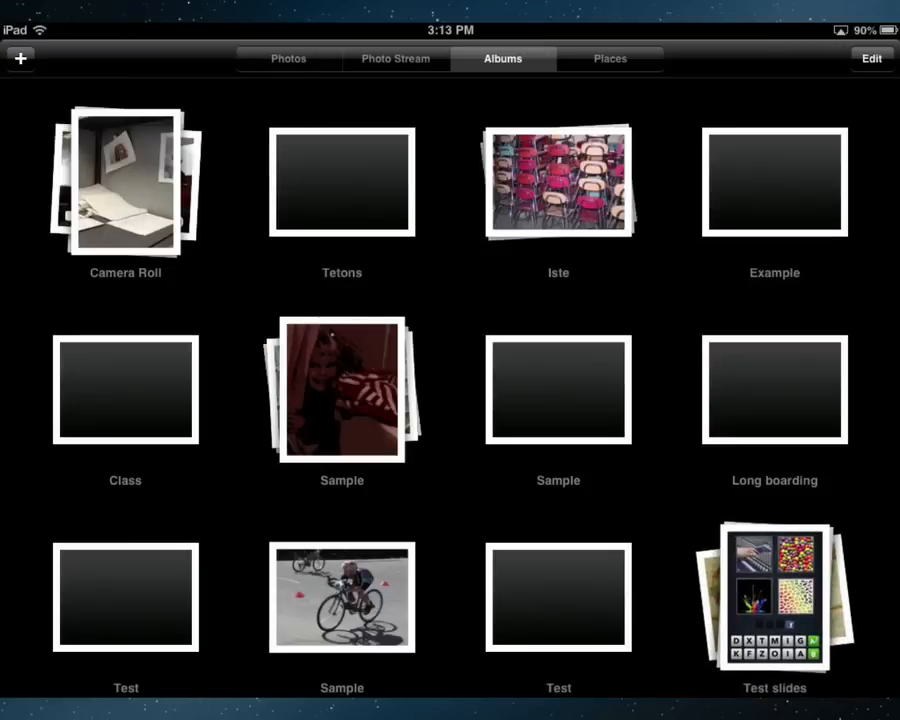
# Review the Test slides slideshow transitions, then browse the Songs list for slideshow music.
pyautogui.click(774, 596)
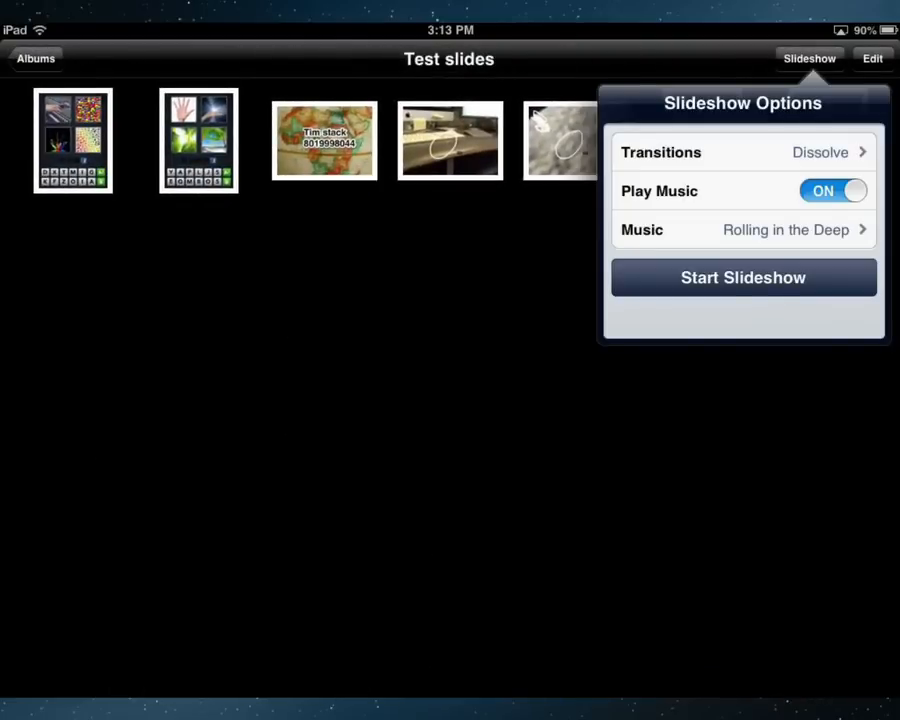
pyautogui.click(744, 152)
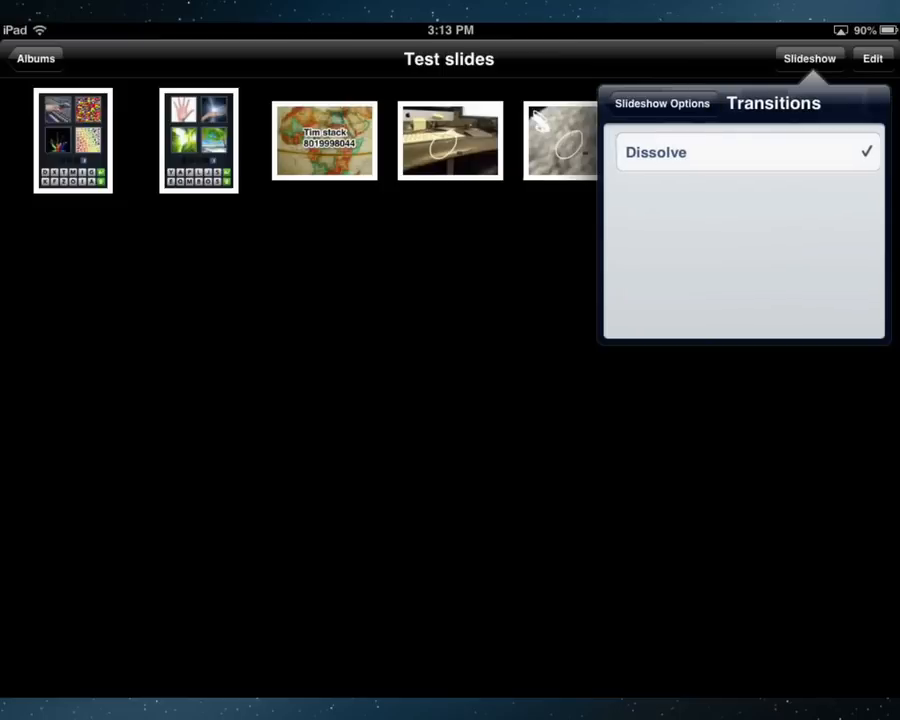
pyautogui.click(662, 104)
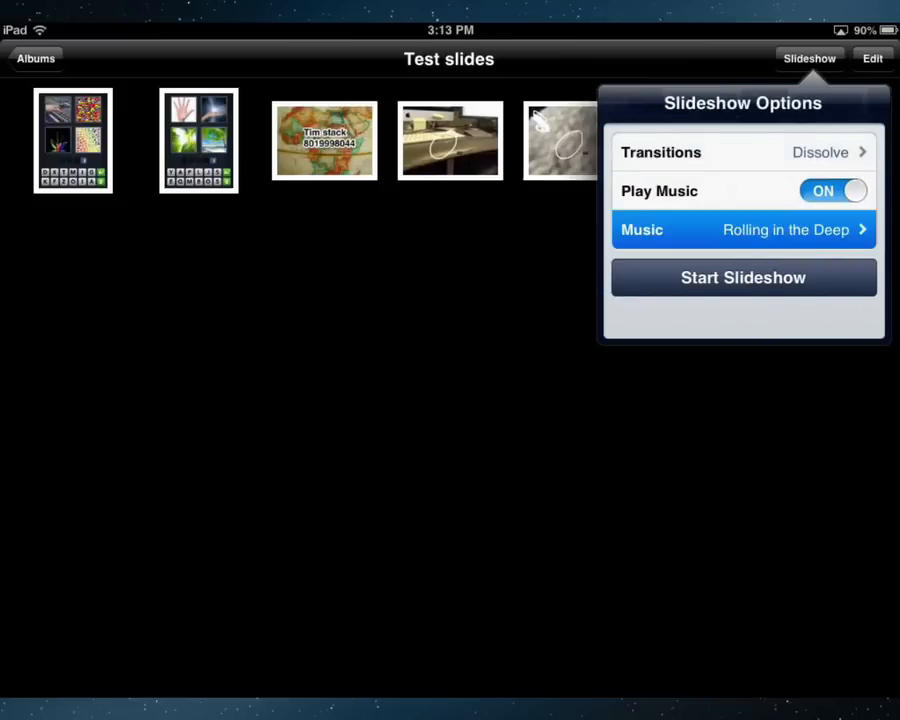
pyautogui.click(744, 228)
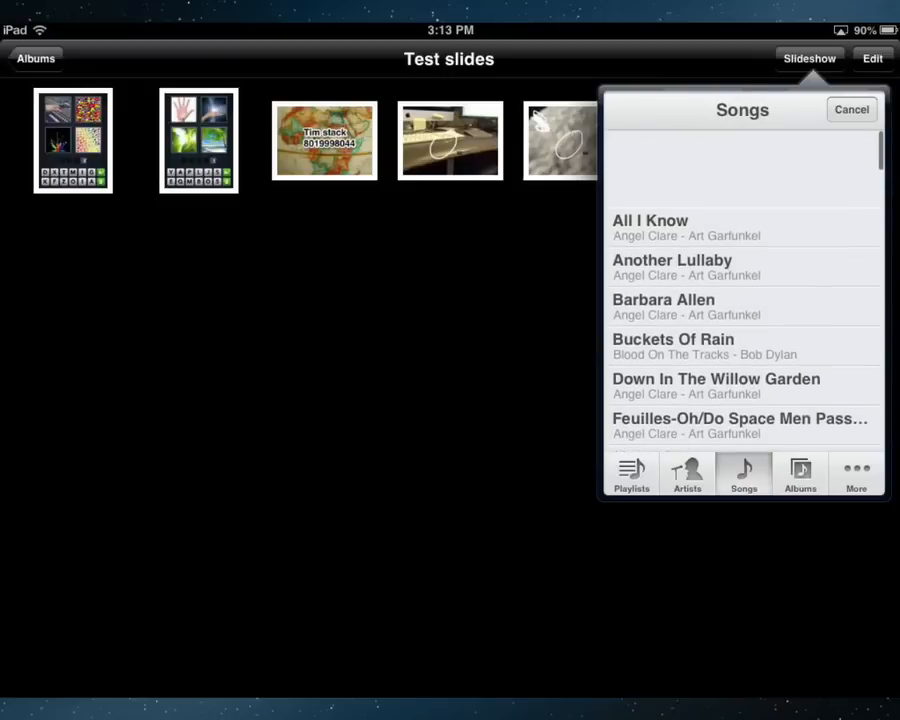
pyautogui.scroll(-3)
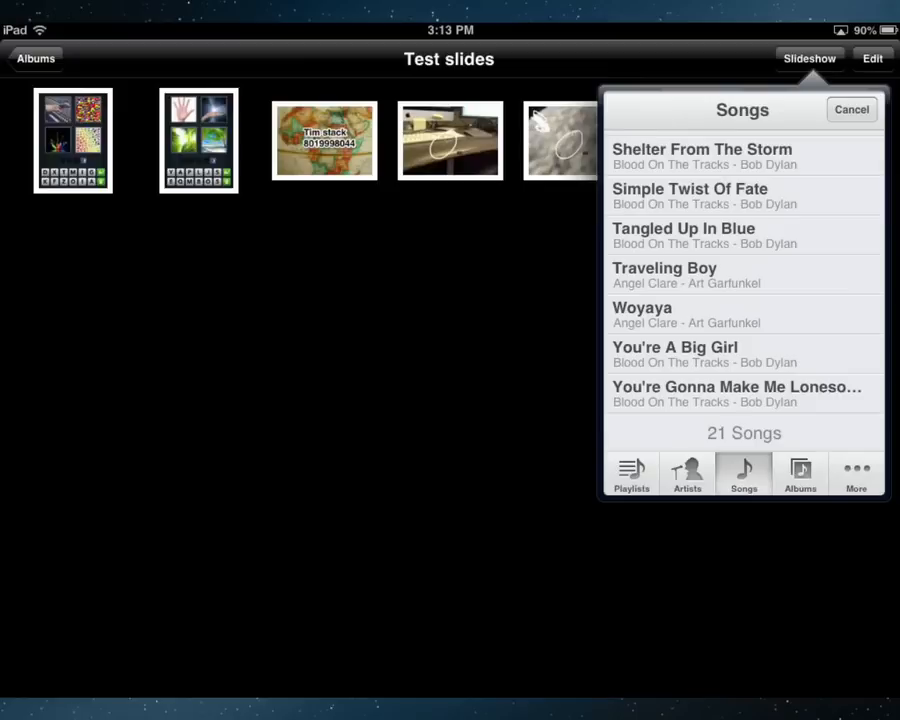
# Pick a song for the slideshow music and return to the albums overview.
pyautogui.click(852, 108)
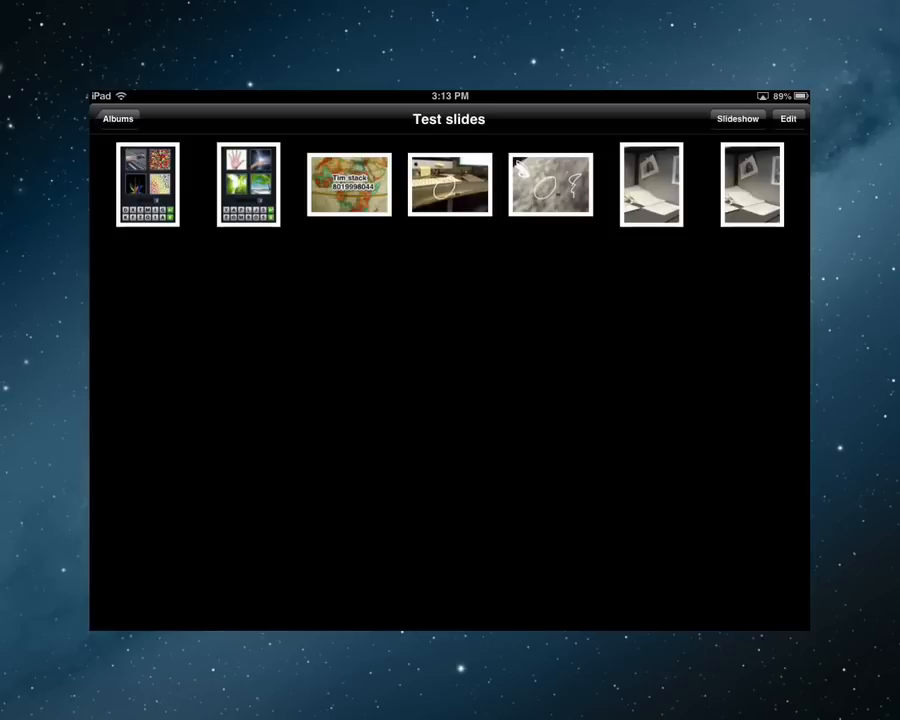
pyautogui.click(116, 118)
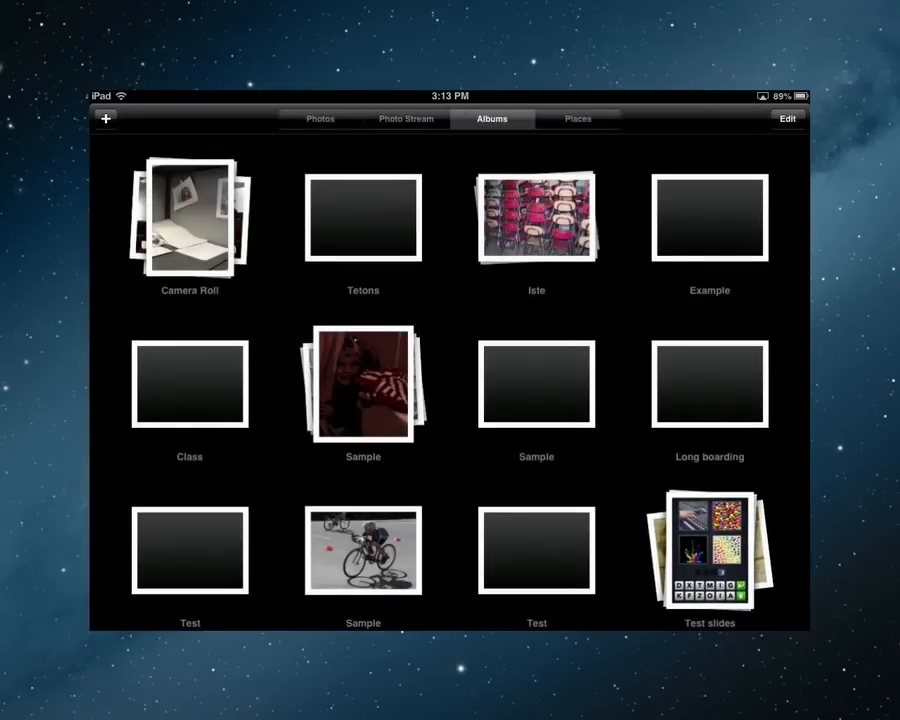
# Mark three more library photos and bring up the album-adding choices.
pyautogui.click(320, 118)
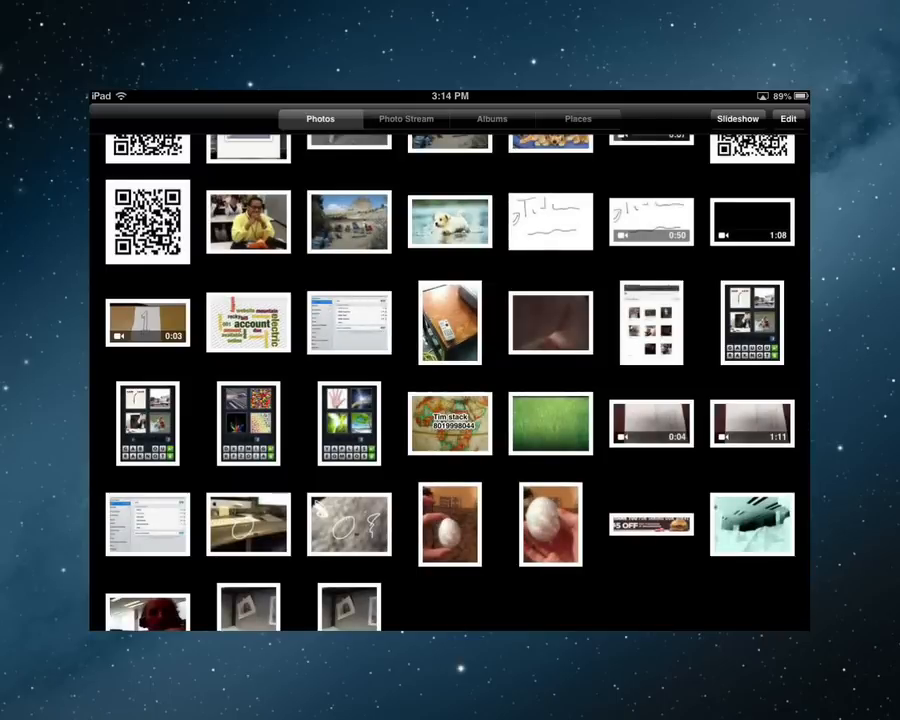
pyautogui.click(788, 118)
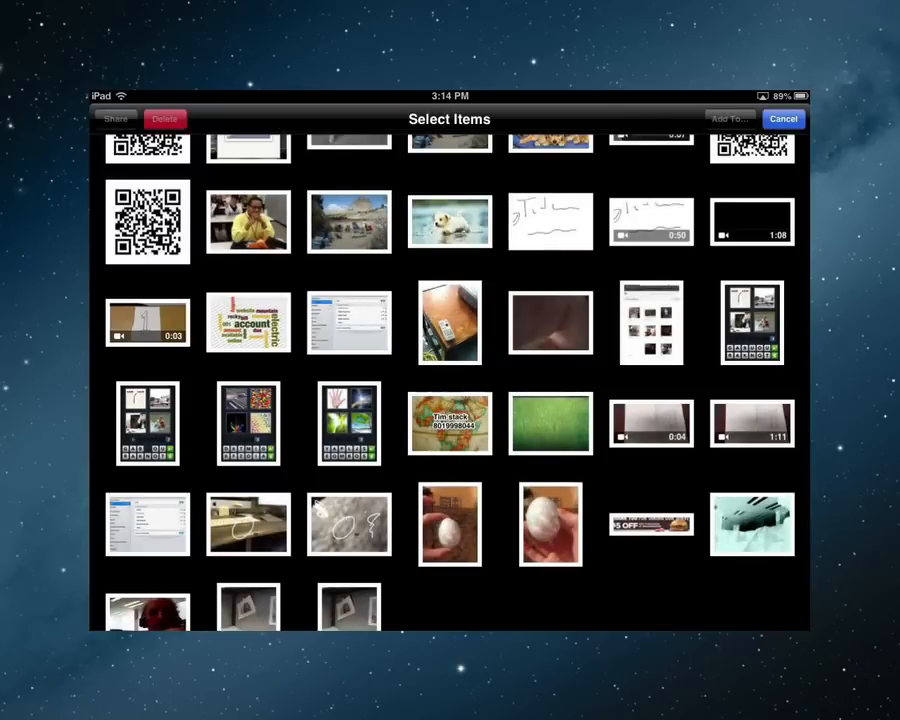
pyautogui.click(550, 322)
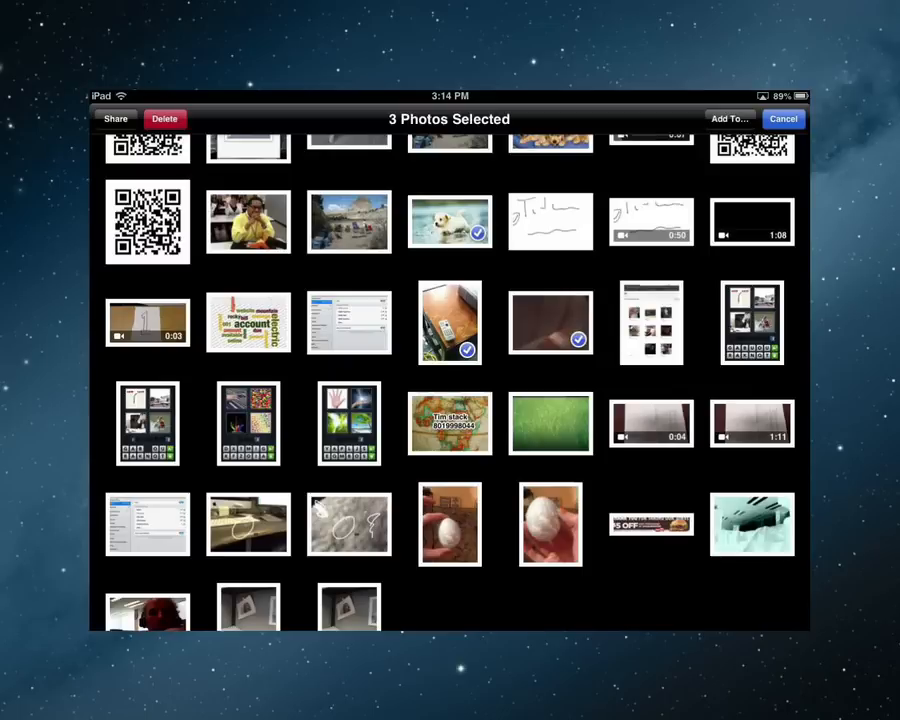
pyautogui.click(728, 118)
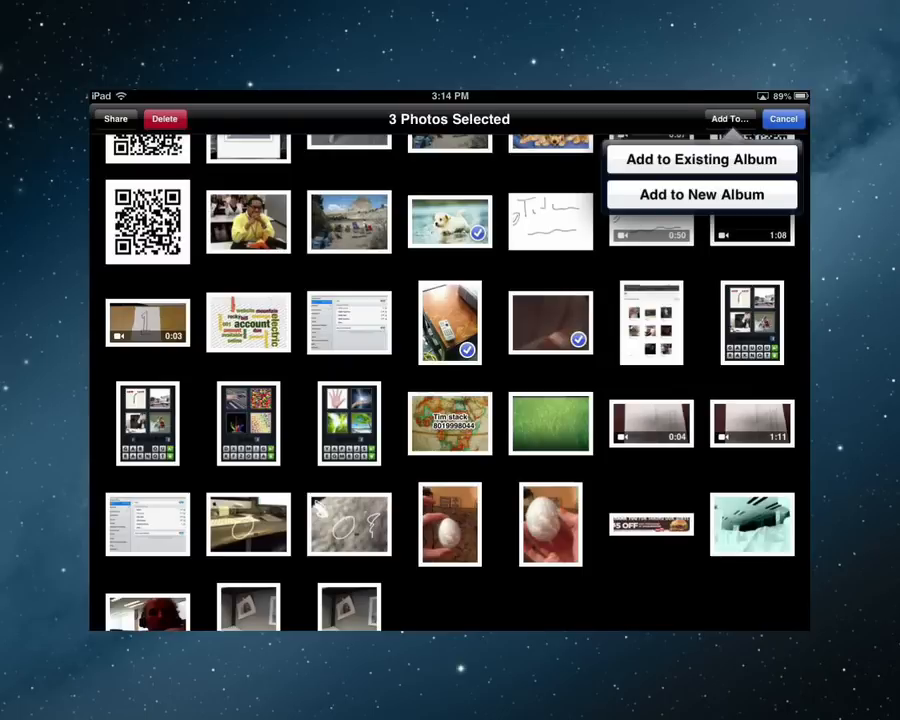